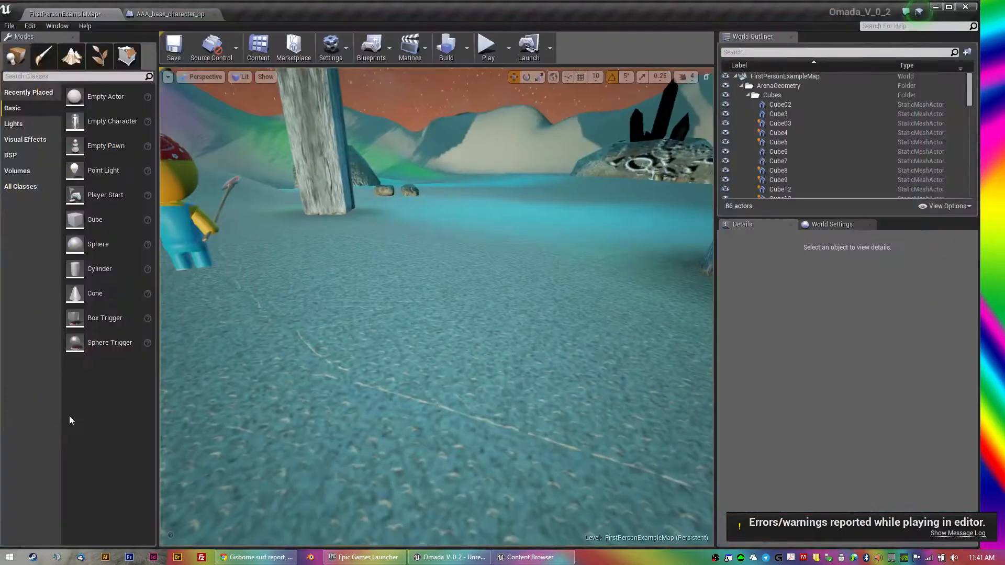
# Step: Check the play-session error log and close it
pyautogui.click(957, 532)
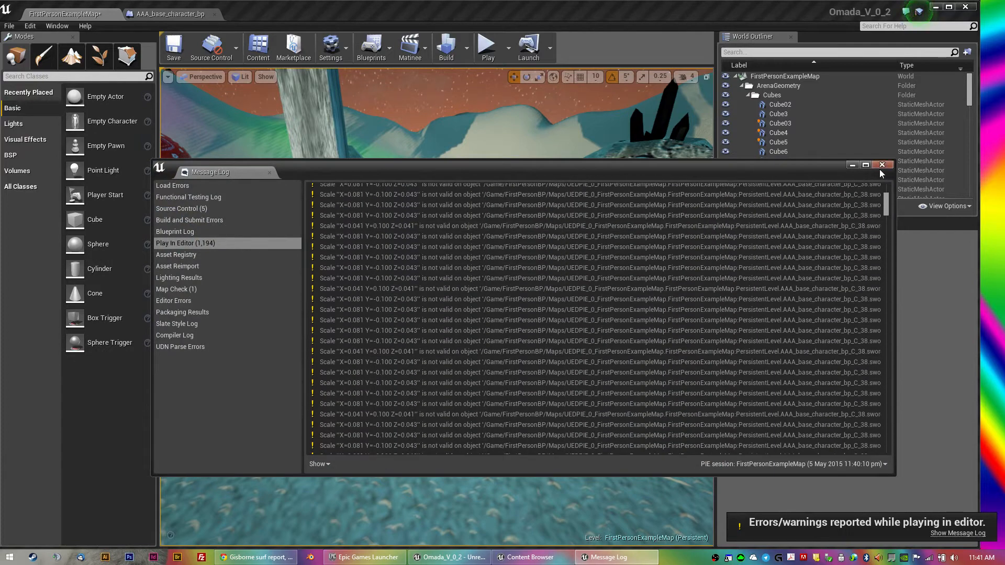
pyautogui.click(881, 165)
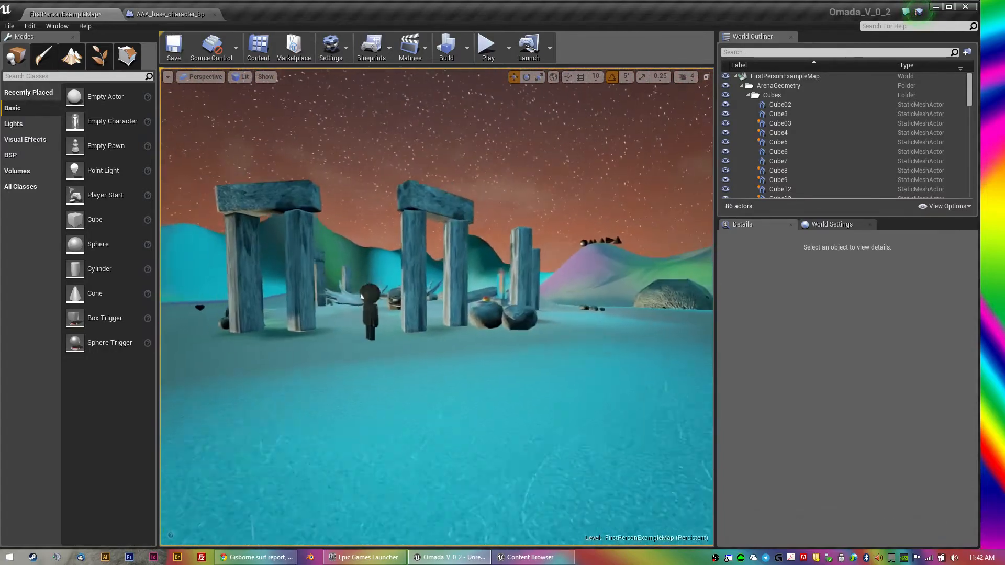
# Step: Open Heart_rotating_Cube_bp from the Omada > heart folder in the Content Browser
pyautogui.click(170, 14)
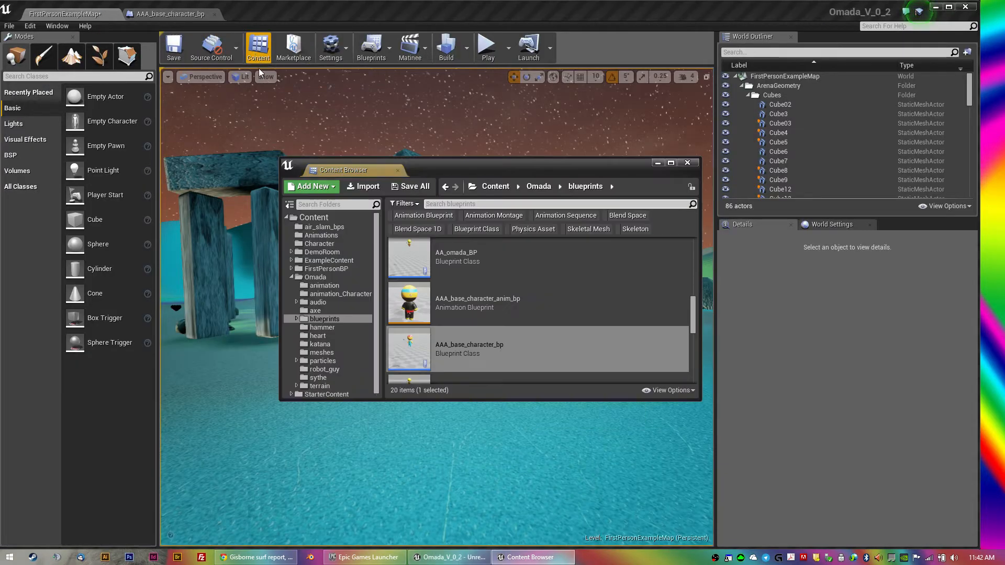
pyautogui.click(318, 335)
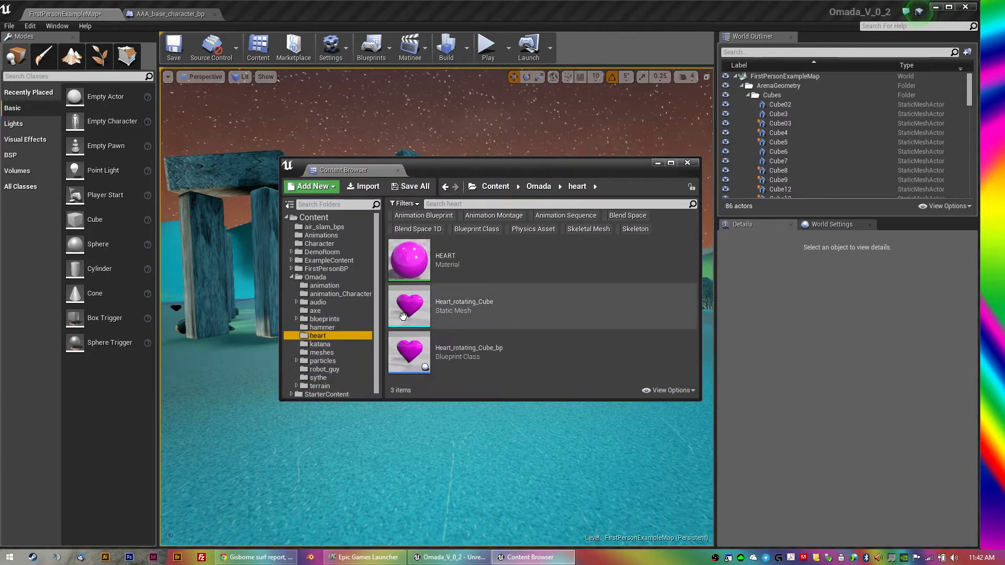
pyautogui.doubleClick(409, 351)
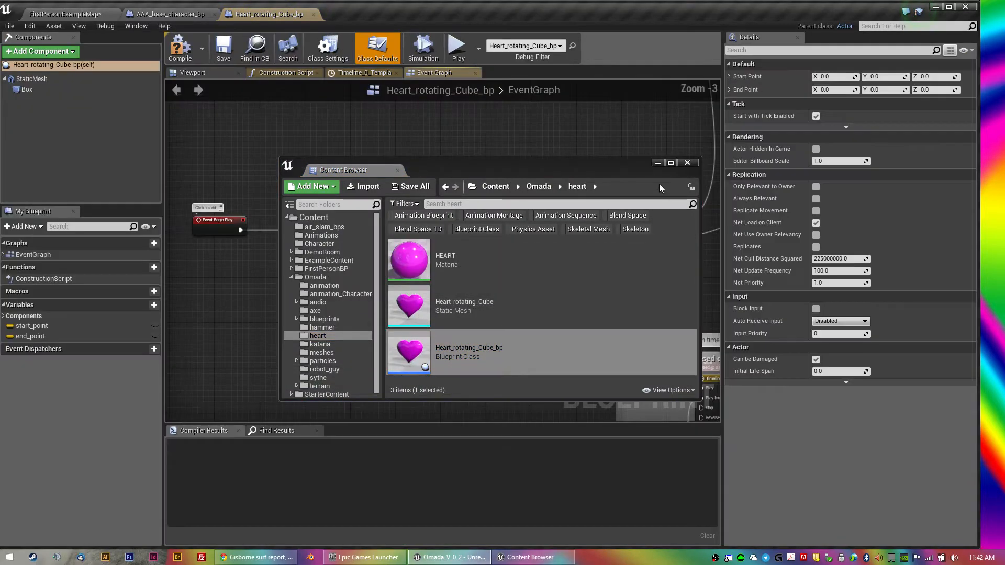
# Step: Compile and save the Heart_rotating_Cube_bp Blueprint
pyautogui.click(686, 162)
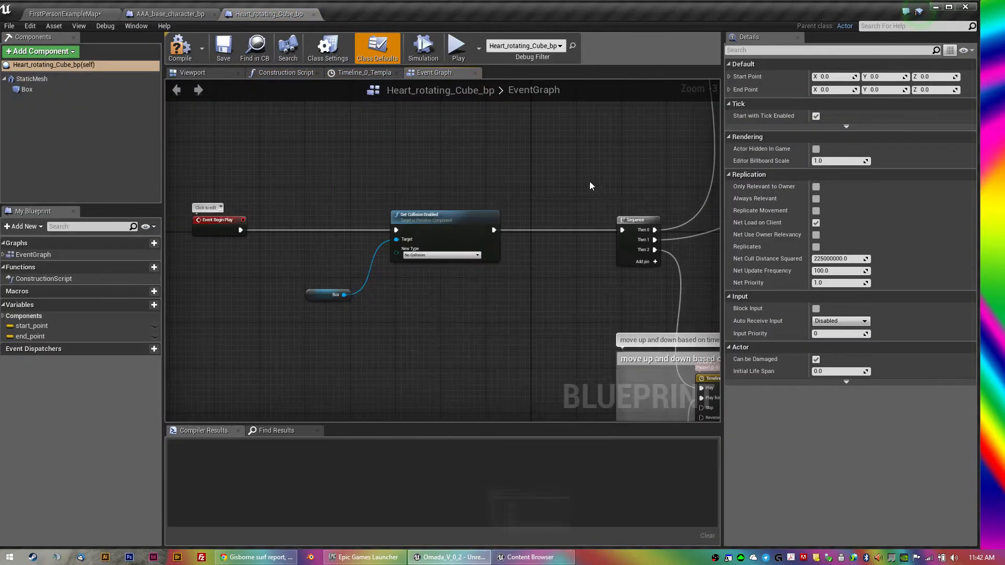
pyautogui.click(223, 48)
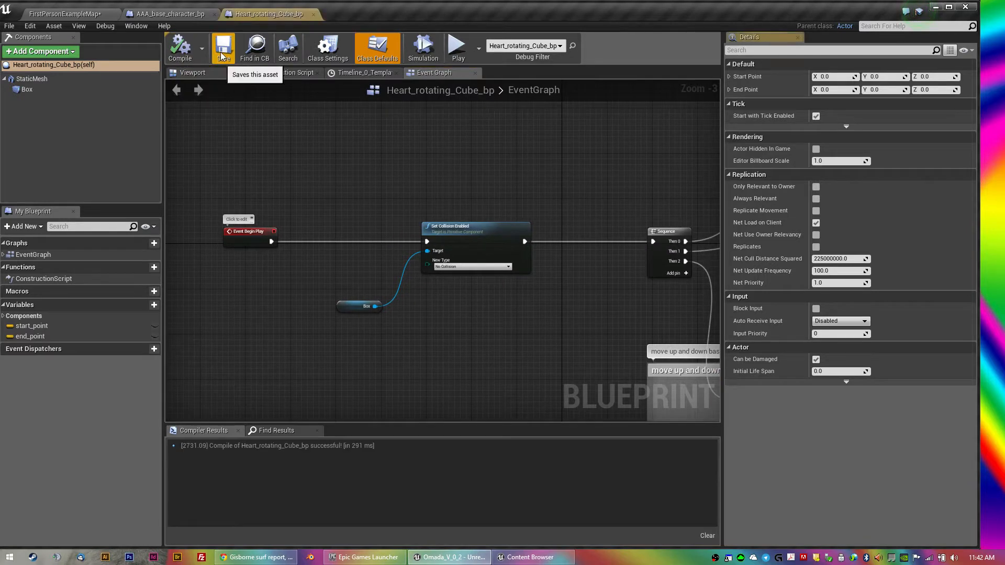
pyautogui.click(192, 73)
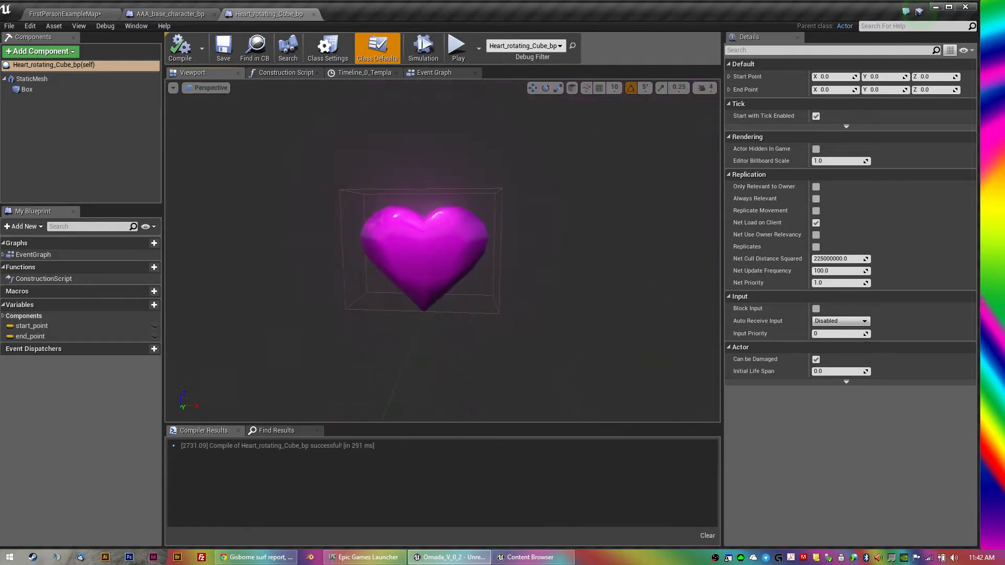
# Step: Inspect the Box collision component's OverlapAllDynamic settings in the viewport
pyautogui.scroll(3)
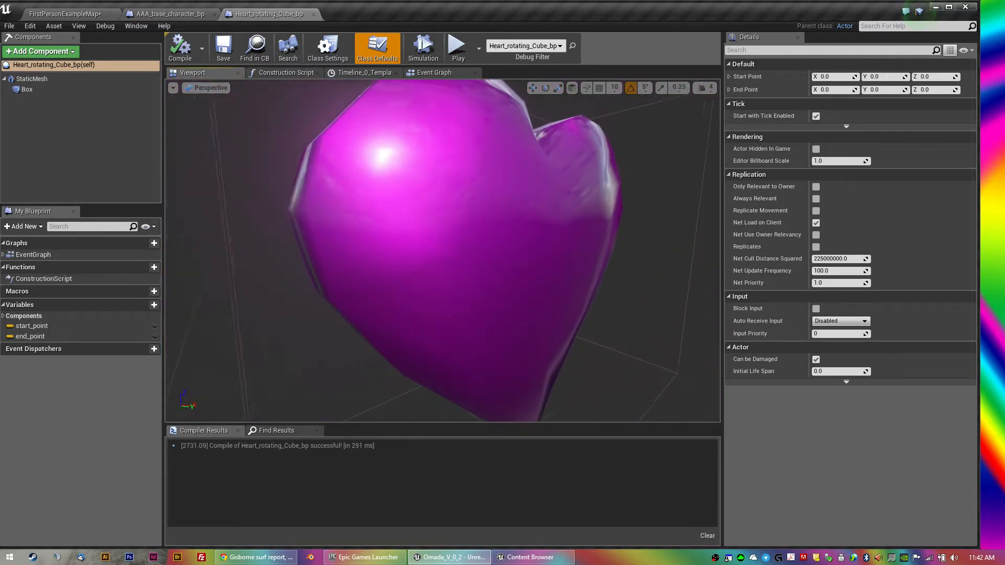
pyautogui.scroll(-3)
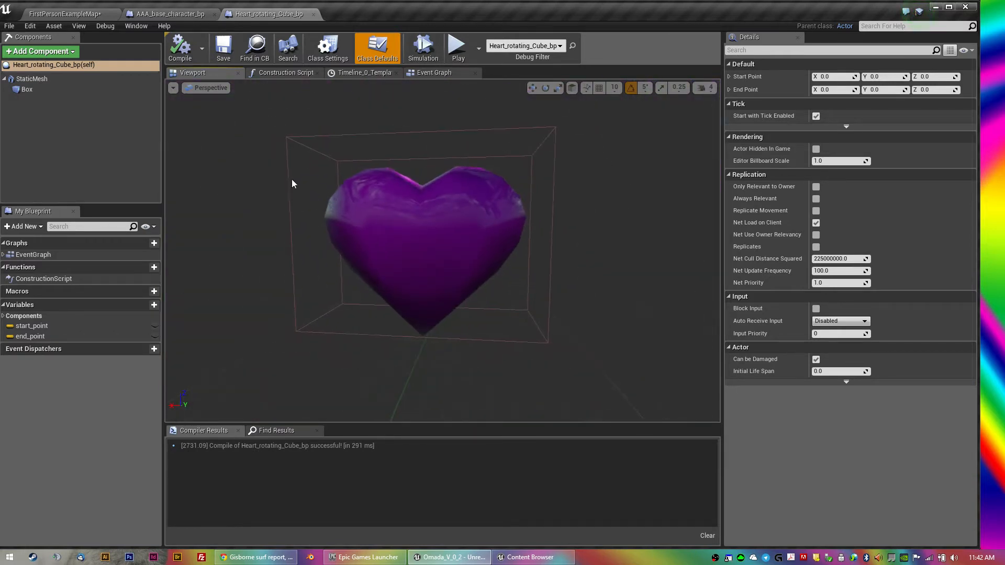
pyautogui.click(27, 90)
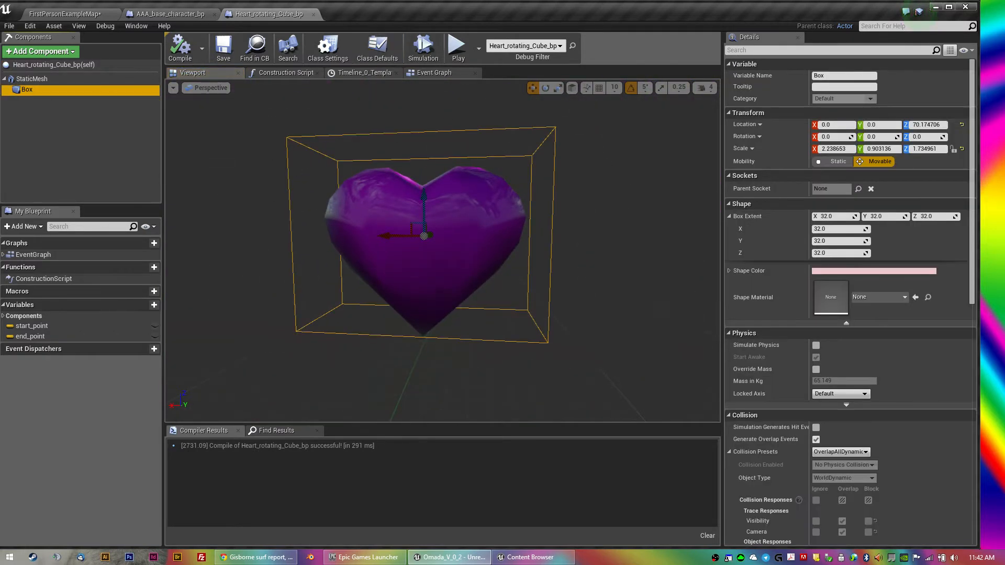
pyautogui.scroll(-3)
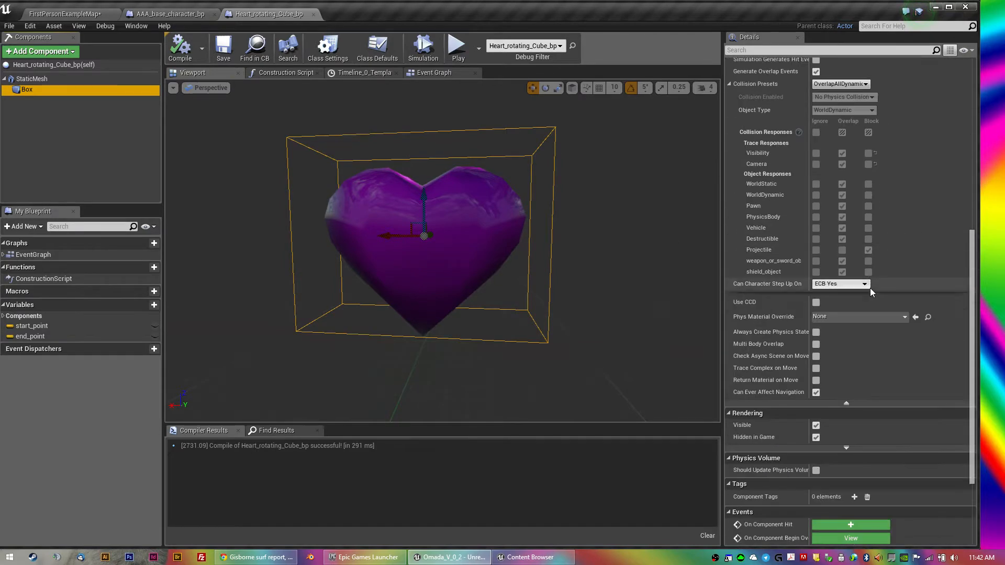
# Step: Review the OnComponentBeginOverlap chain: clamp health to 100, play sound, destroy the heart actor
pyautogui.click(433, 72)
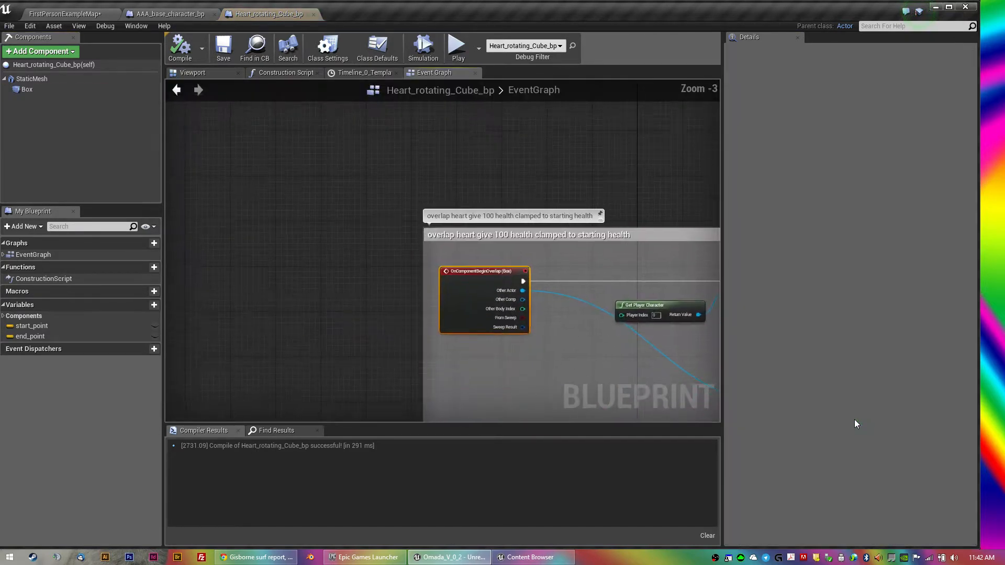
pyautogui.scroll(3)
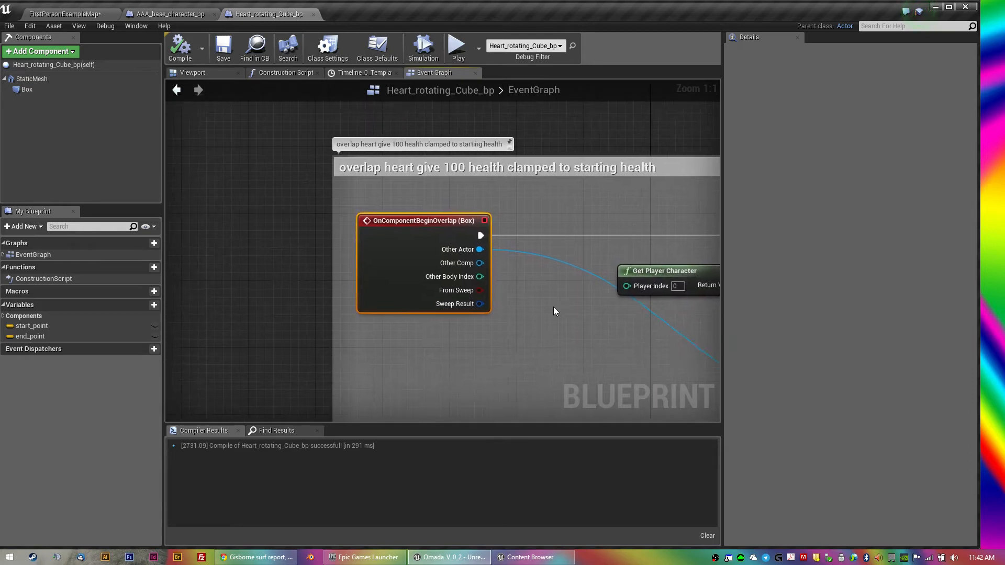
pyautogui.scroll(-3)
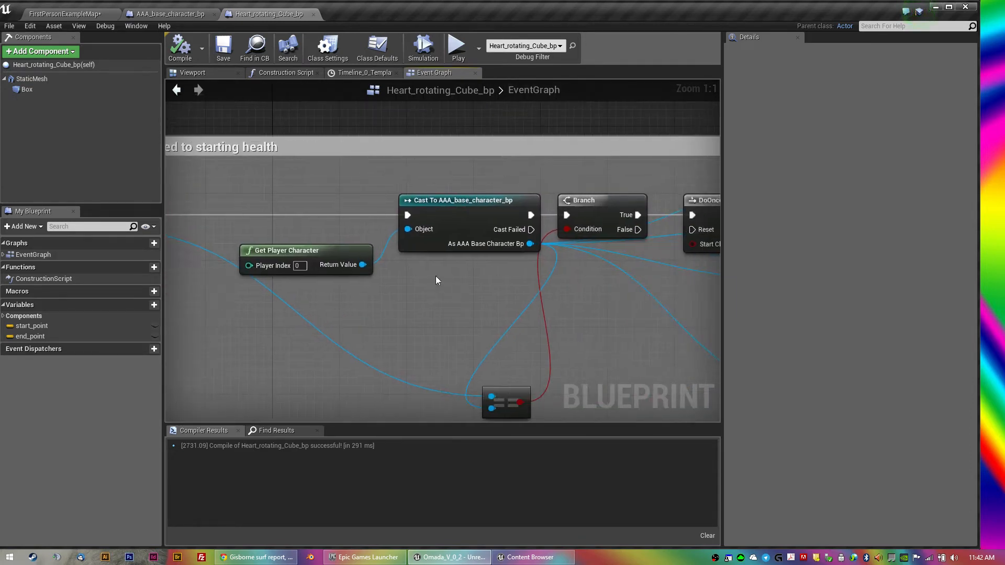
pyautogui.scroll(-3)
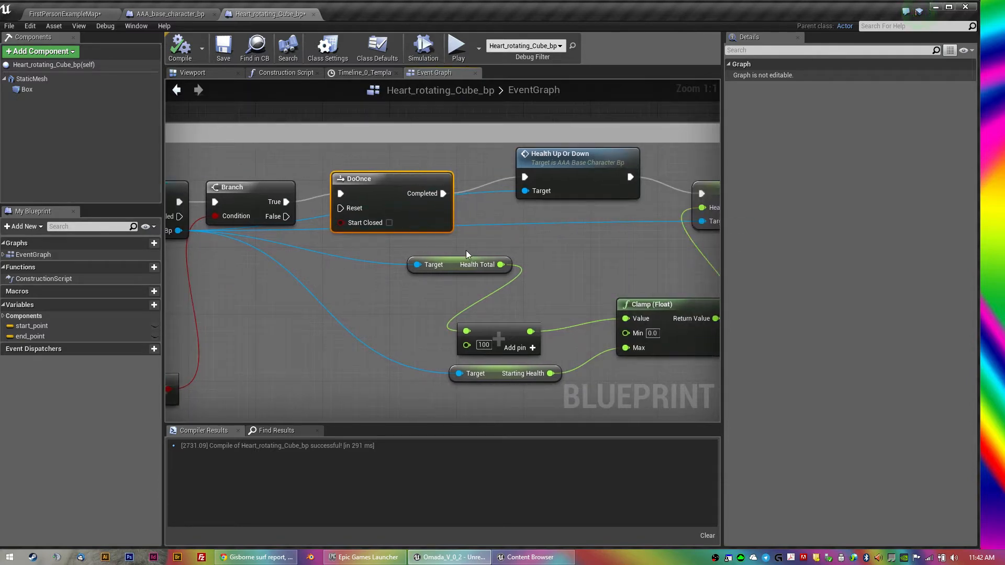
pyautogui.scroll(-3)
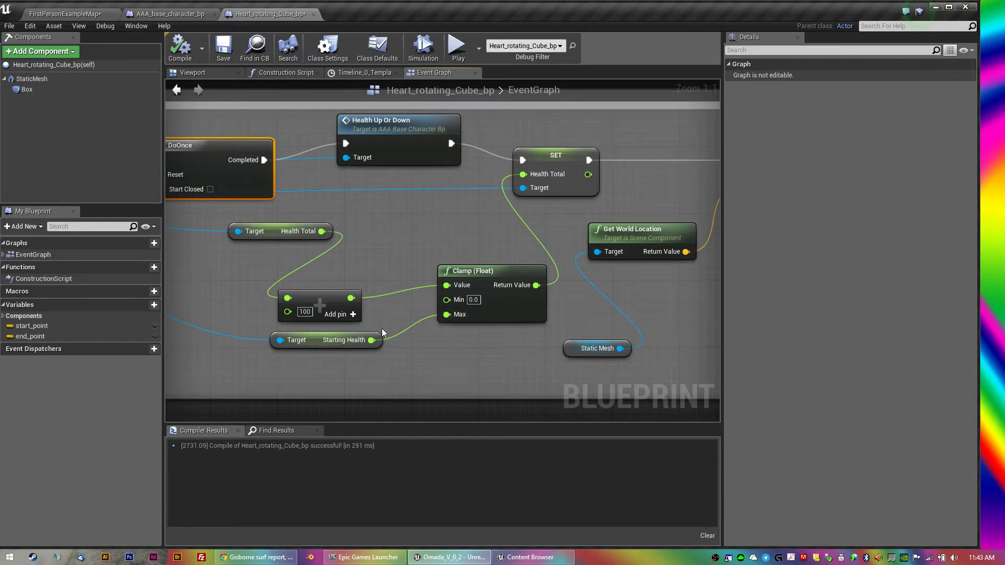
pyautogui.moveTo(368, 320)
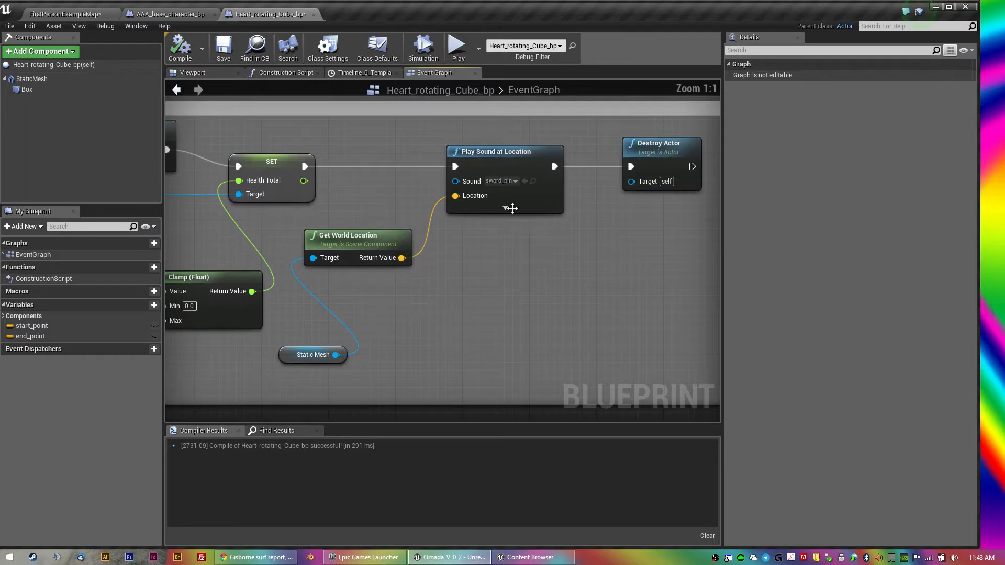
pyautogui.moveTo(513, 205); pyautogui.dragTo(365, 286)
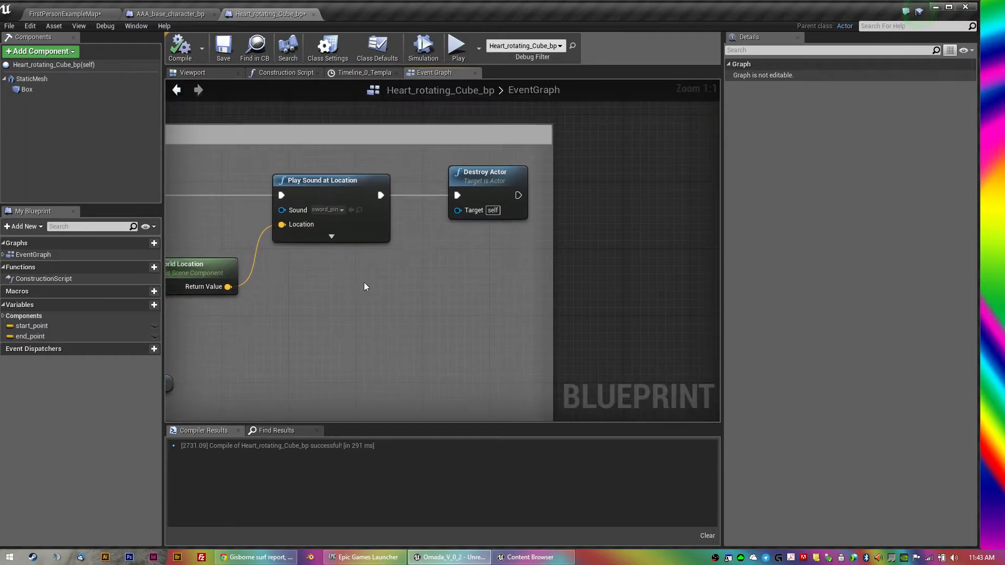
pyautogui.scroll(-3)
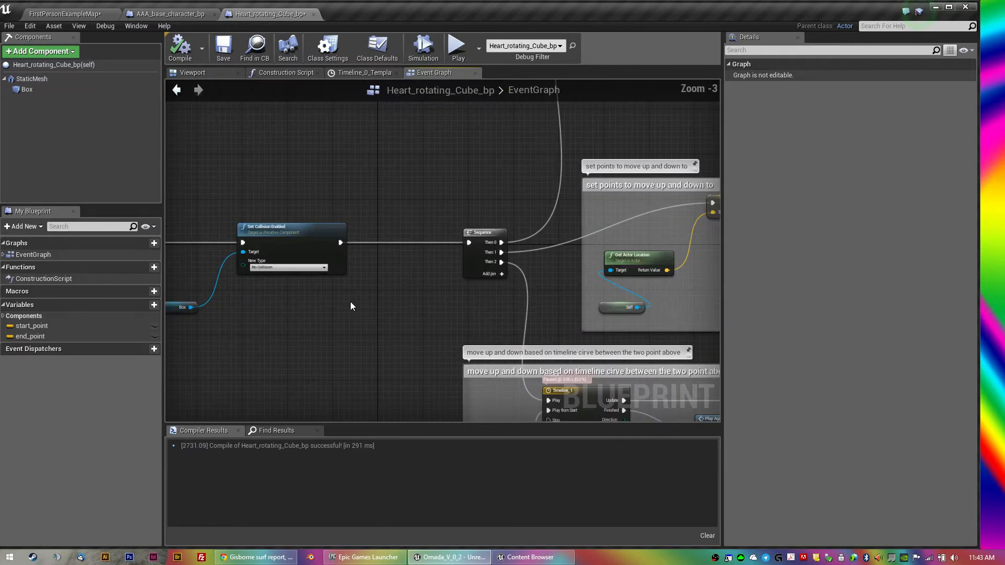
pyautogui.scroll(-3)
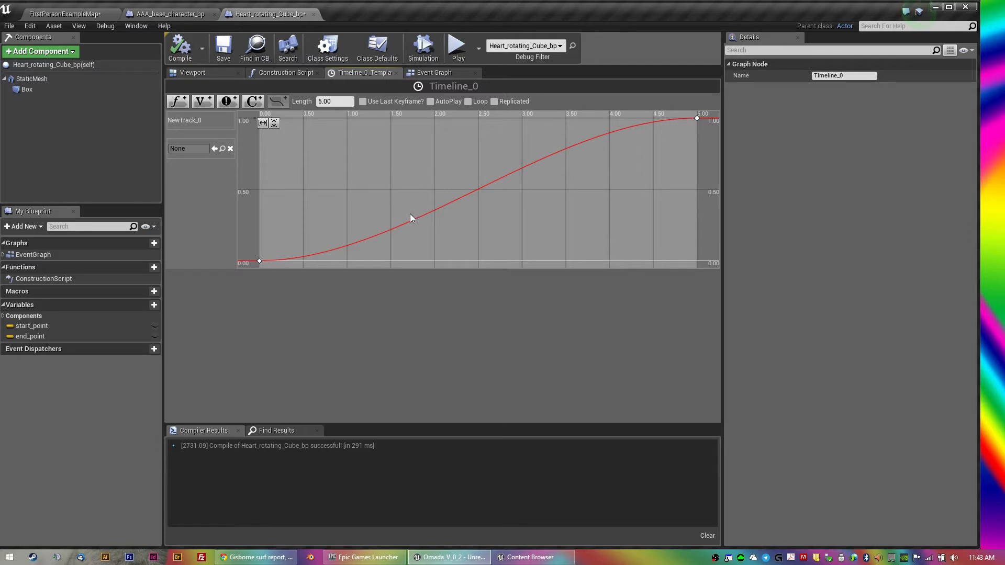
pyautogui.moveTo(192, 73)
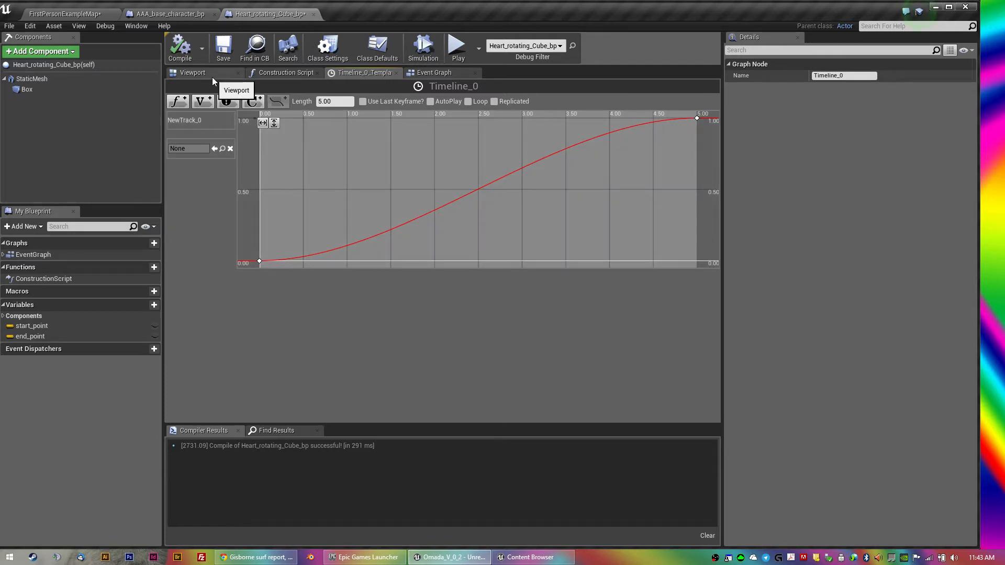
pyautogui.click(434, 72)
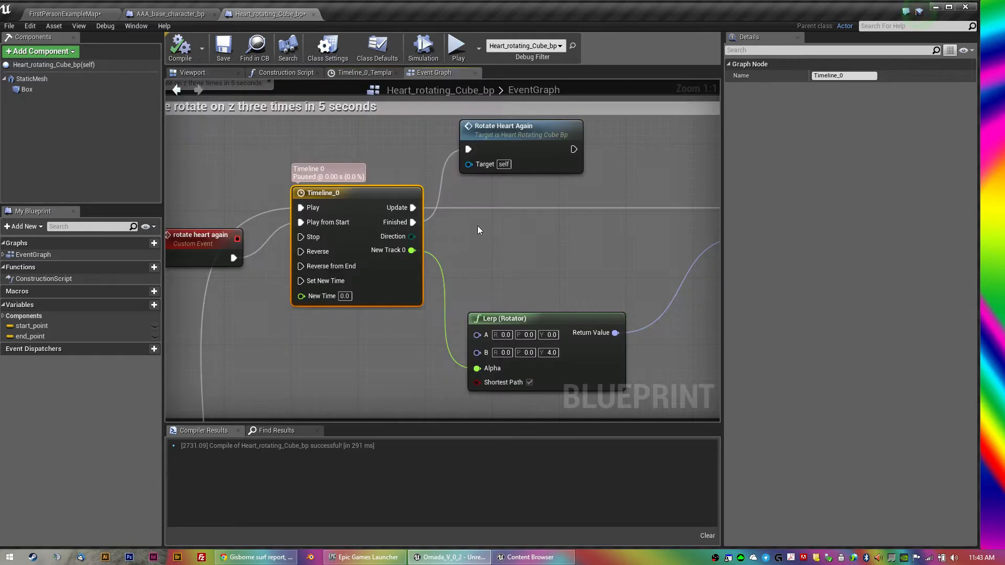
pyautogui.moveTo(451, 236)
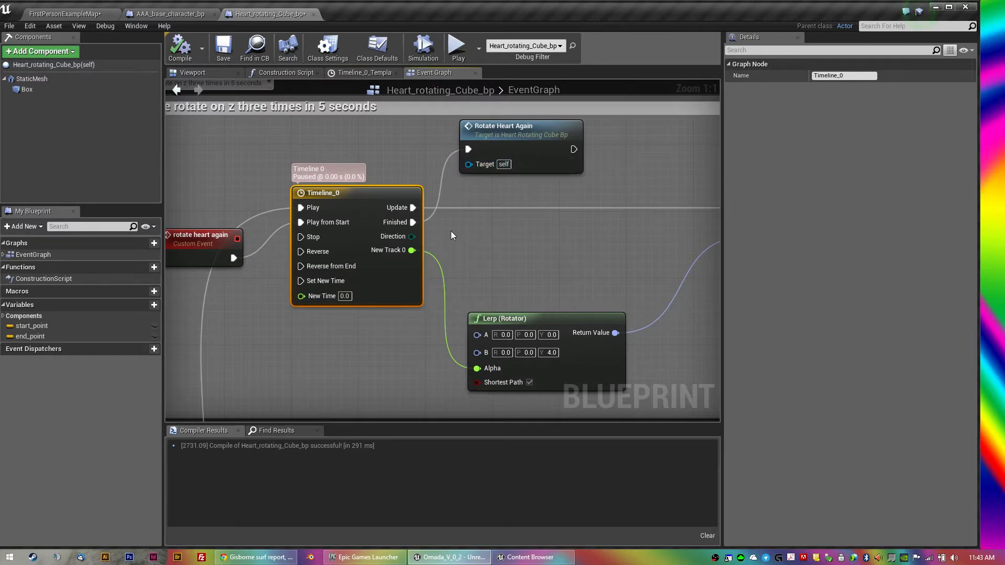
pyautogui.moveTo(413, 186)
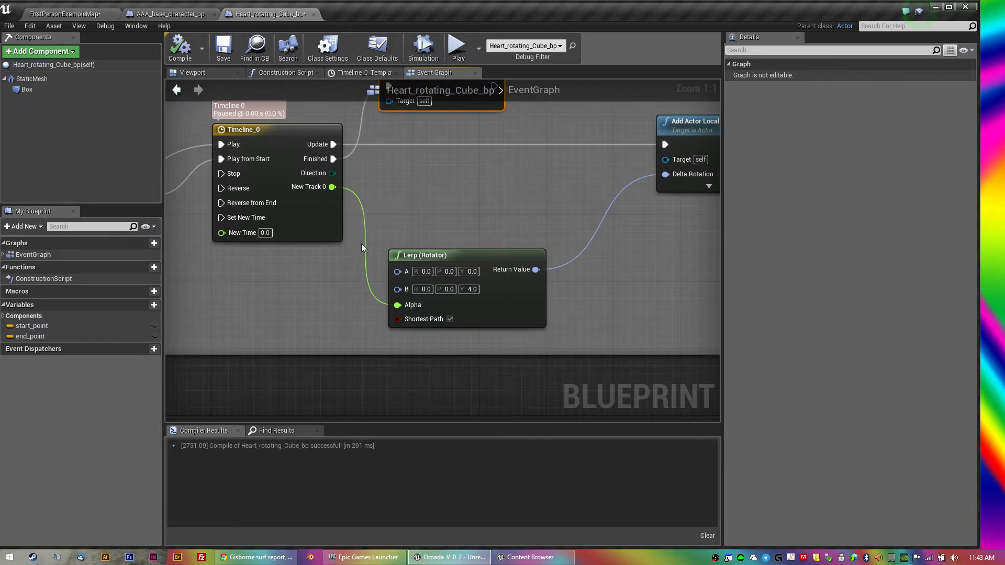
pyautogui.moveTo(339, 187)
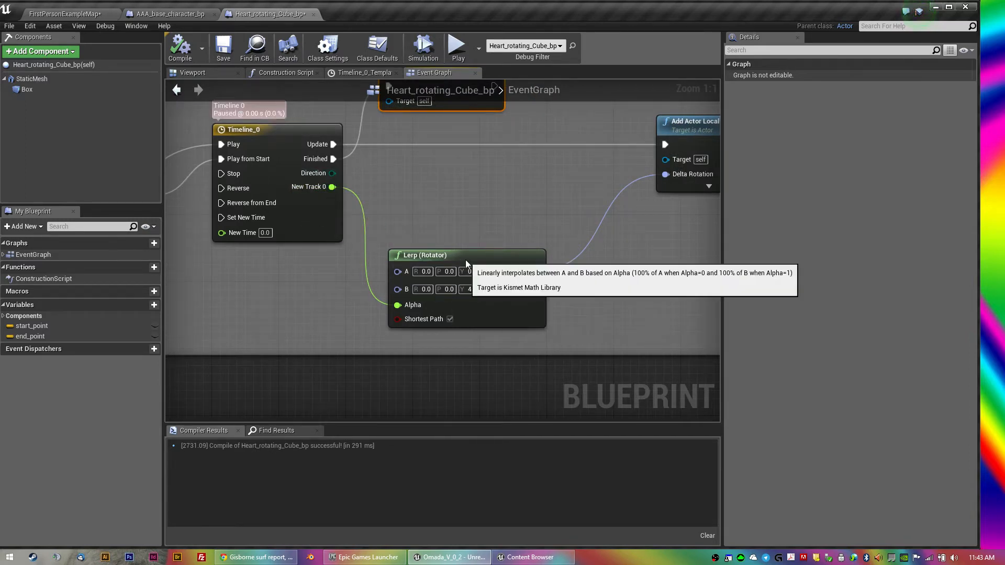
pyautogui.click(422, 255)
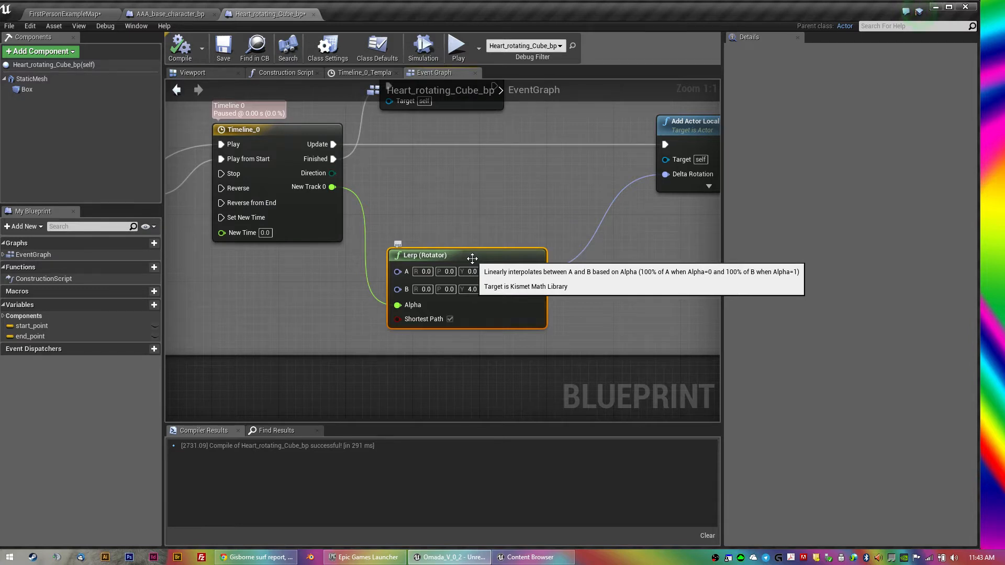
pyautogui.moveTo(317, 238)
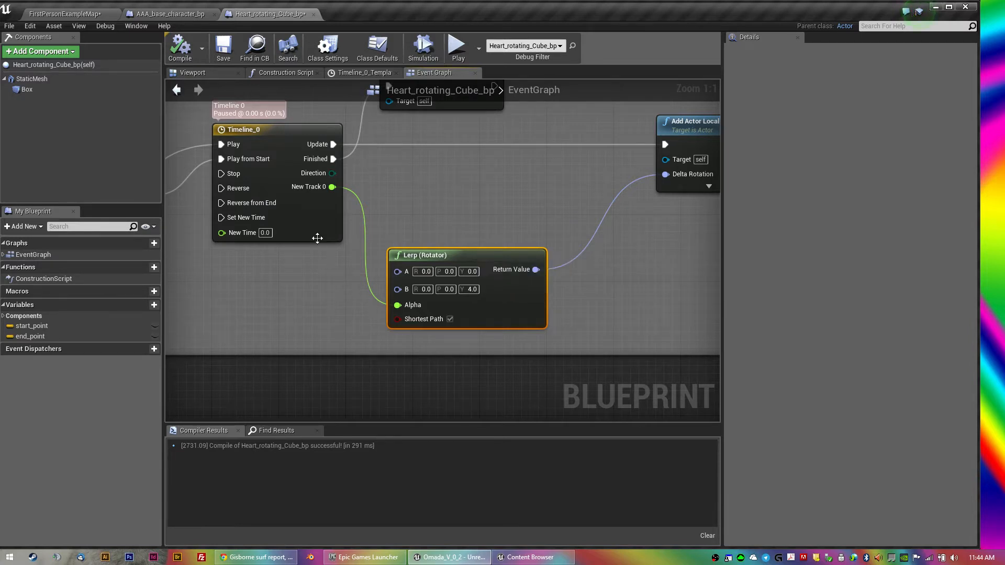
pyautogui.moveTo(309, 186)
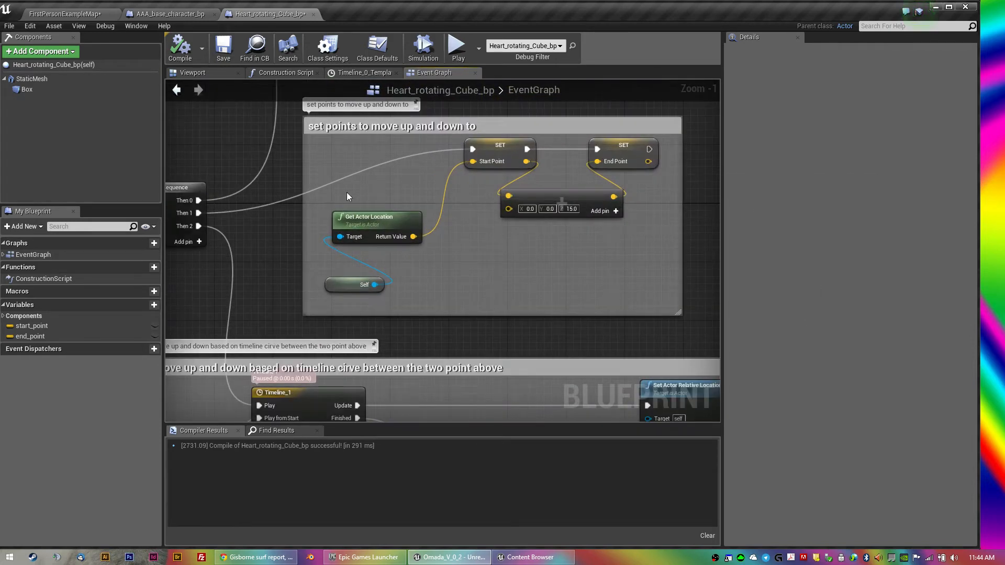
pyautogui.moveTo(508, 145)
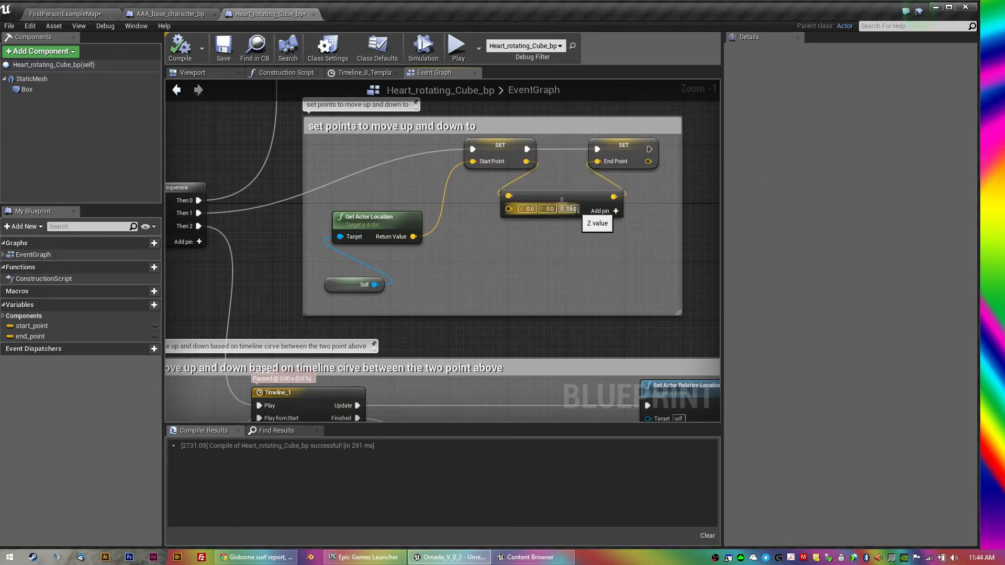
pyautogui.moveTo(583, 232)
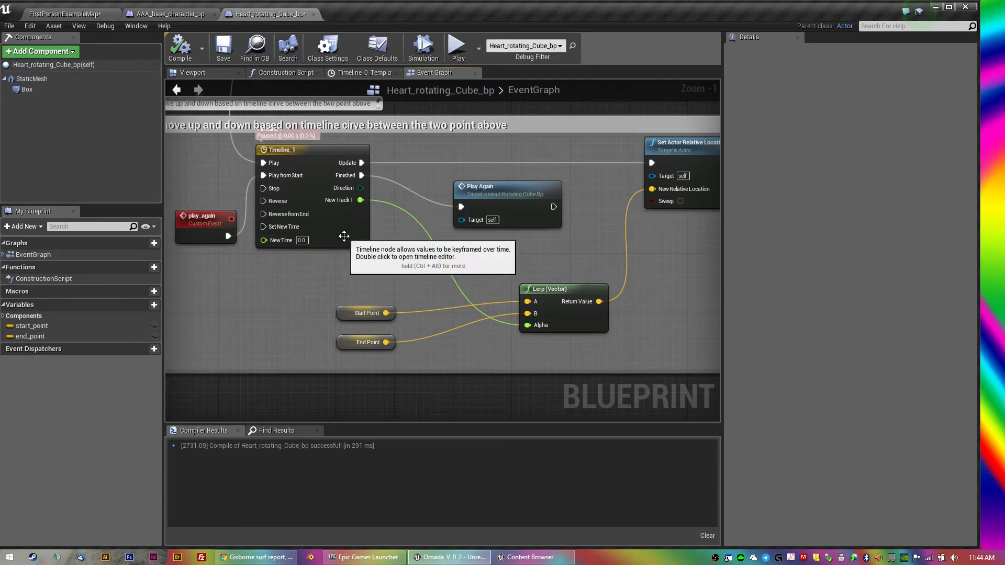
pyautogui.doubleClick(280, 150)
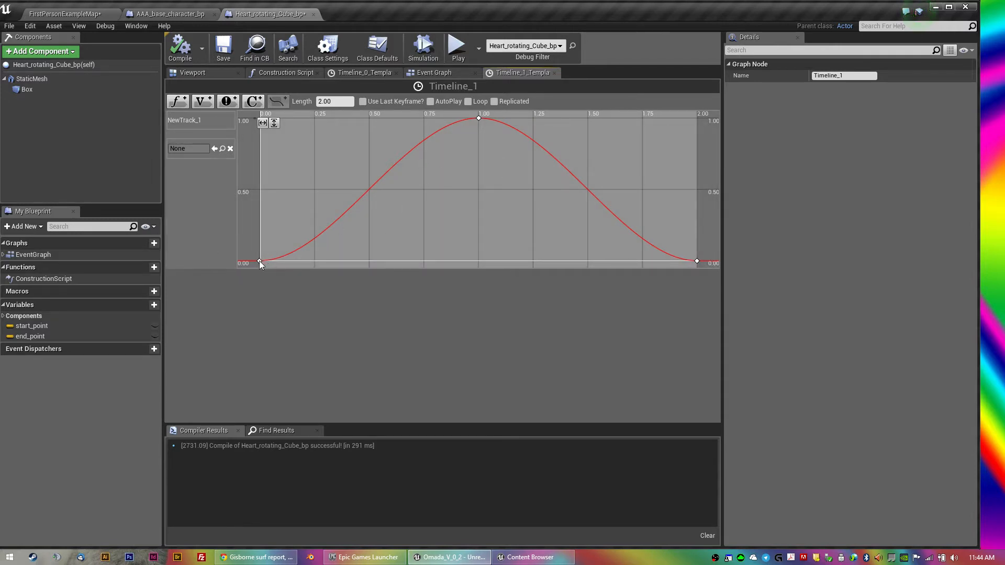
pyautogui.click(434, 72)
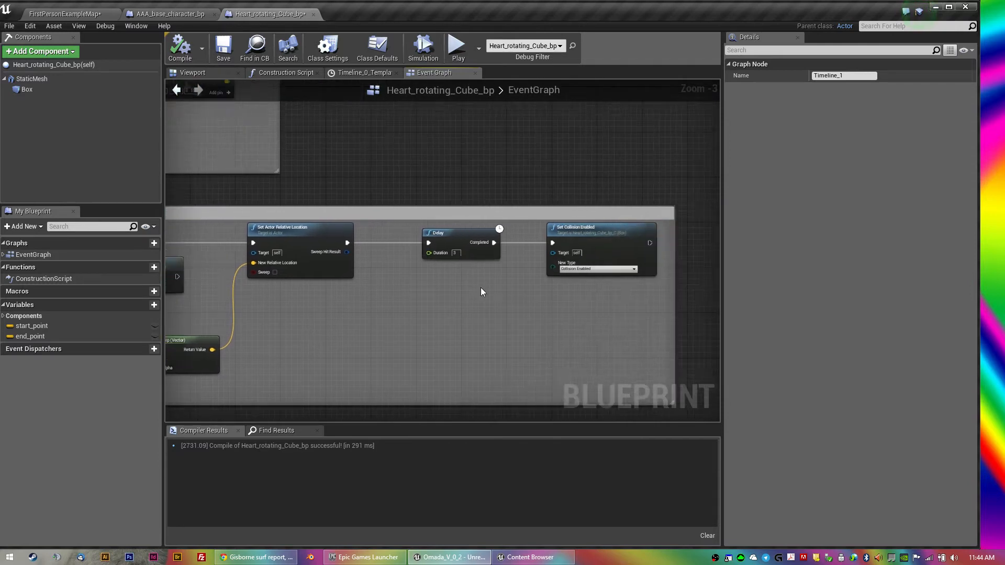
pyautogui.scroll(-3)
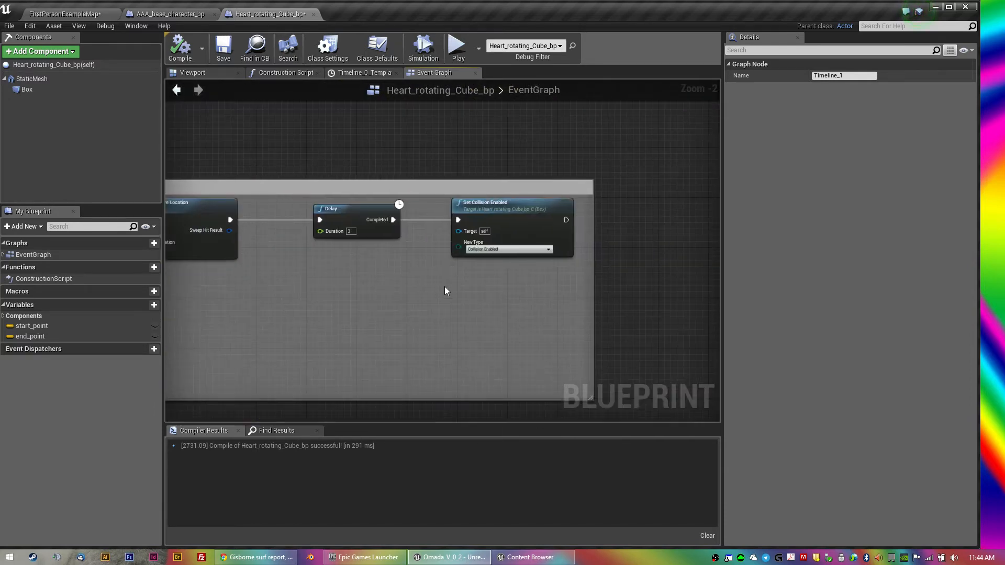
pyautogui.moveTo(334, 294)
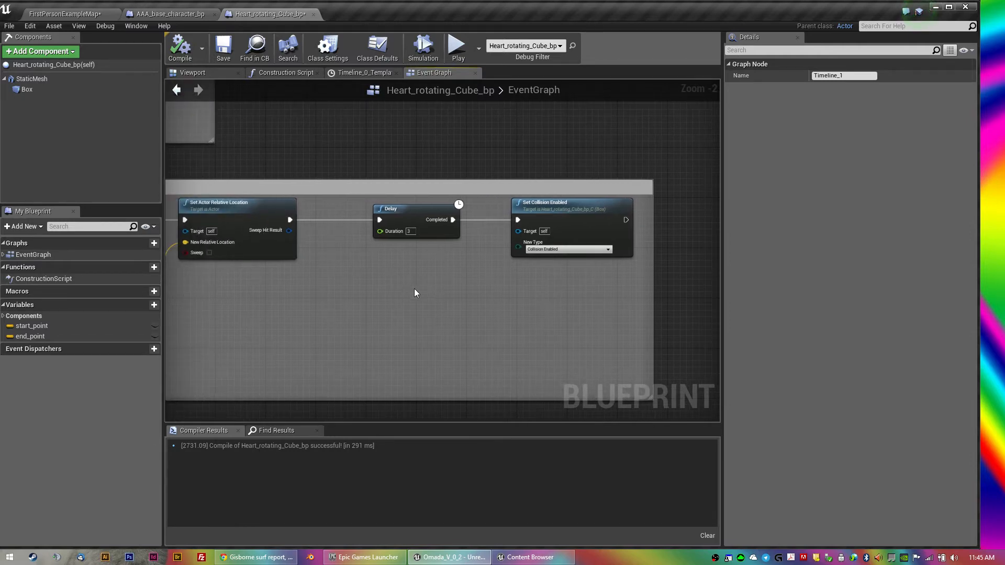
pyautogui.scroll(-3)
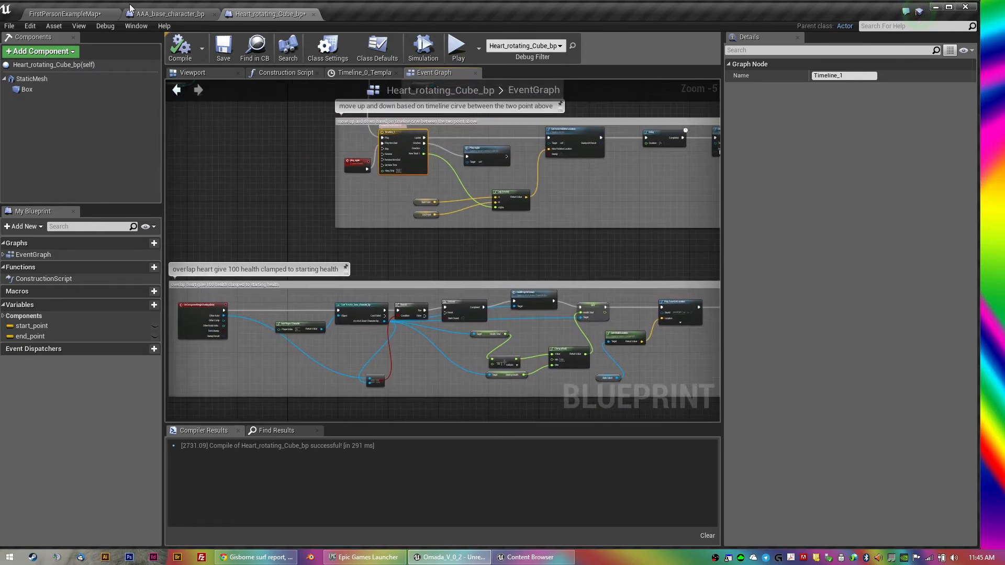
# Step: Switch to AAA_base_character_bp to view the spawn-heart-on-death logic
pyautogui.click(169, 14)
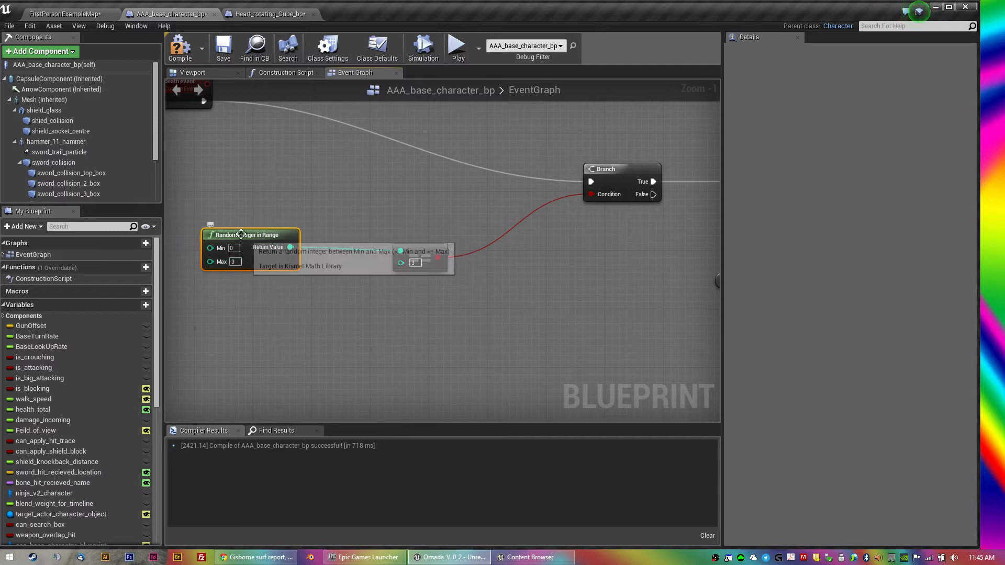
pyautogui.moveTo(570, 209)
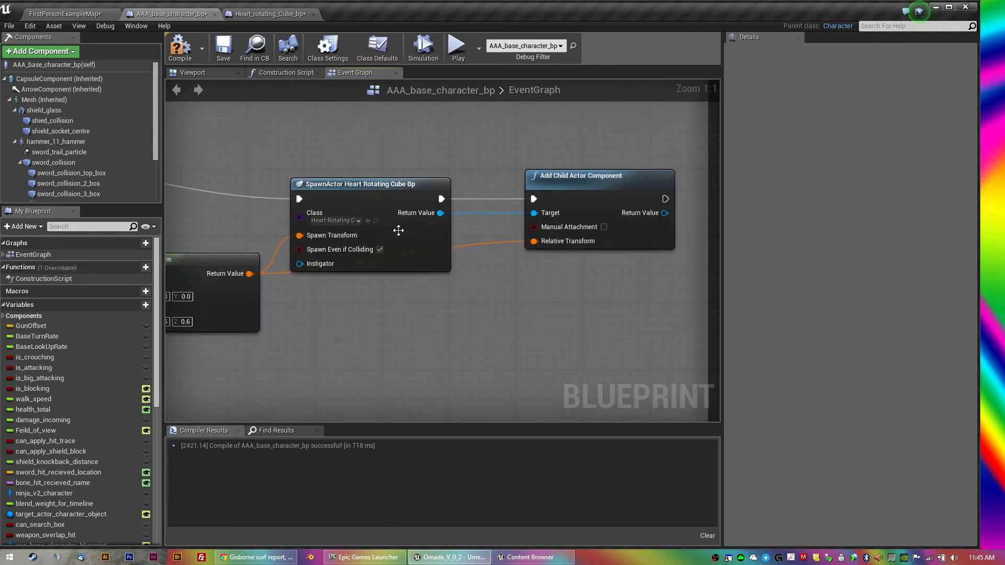
pyautogui.moveTo(626, 223)
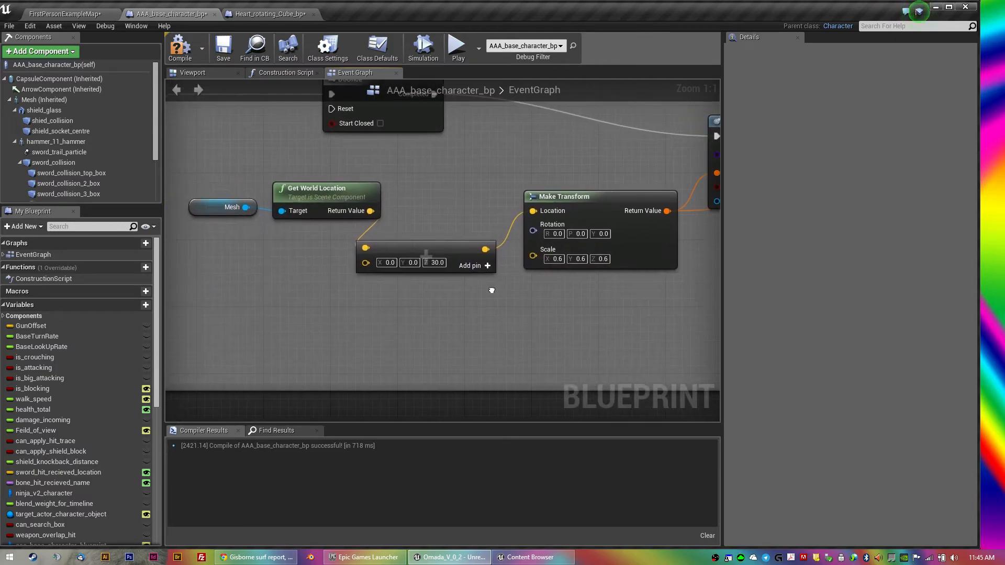
pyautogui.moveTo(375, 315)
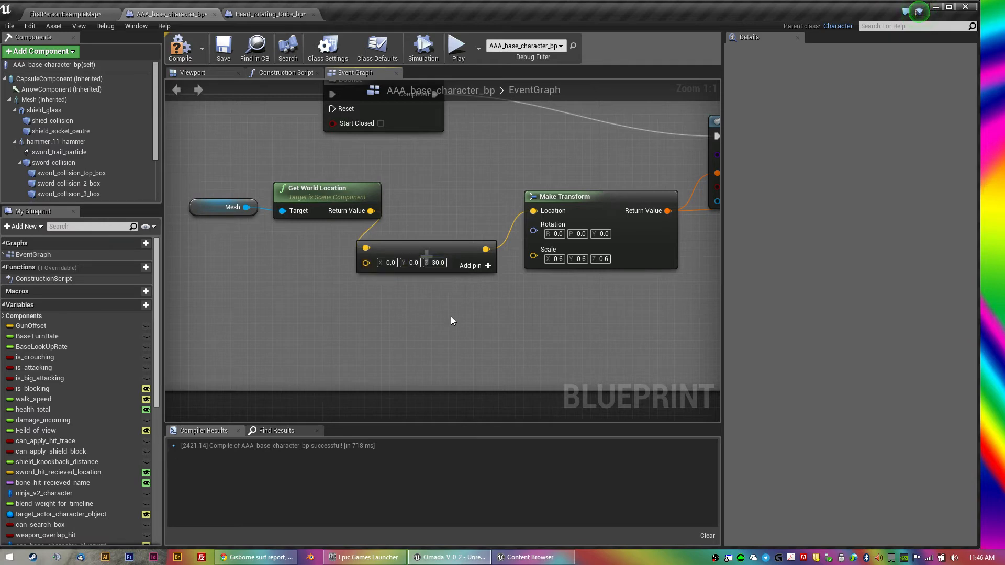
pyautogui.moveTo(344, 280)
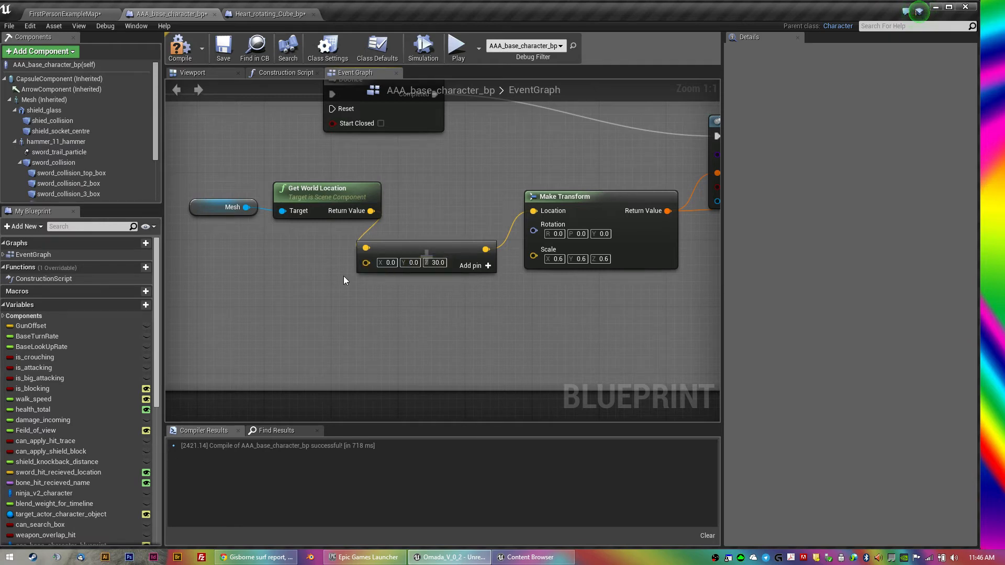
pyautogui.moveTo(352, 291)
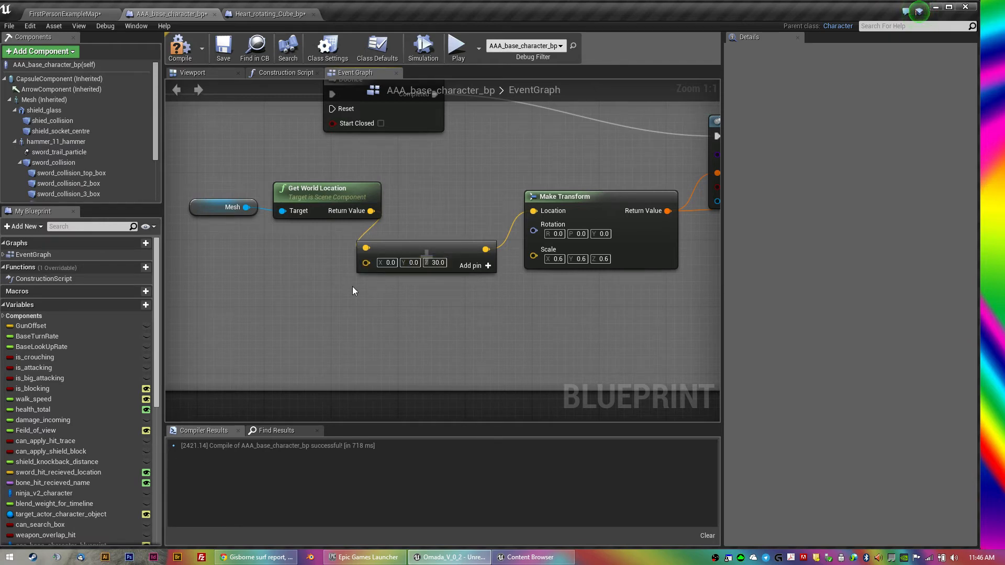
pyautogui.moveTo(335, 242)
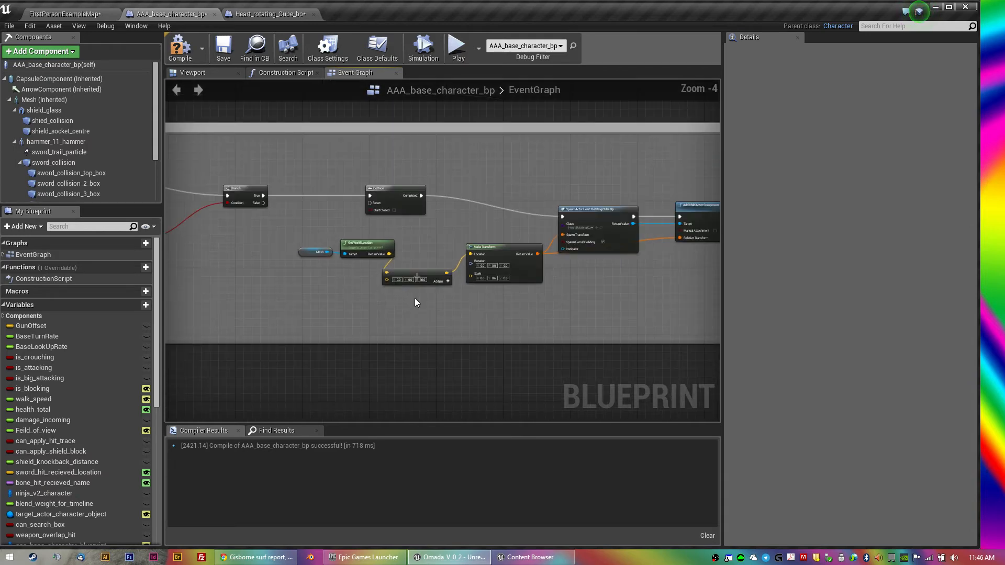
# Step: Return to FirstPersonExampleMap and open the HEART material from the Content Browser
pyautogui.scroll(-3)
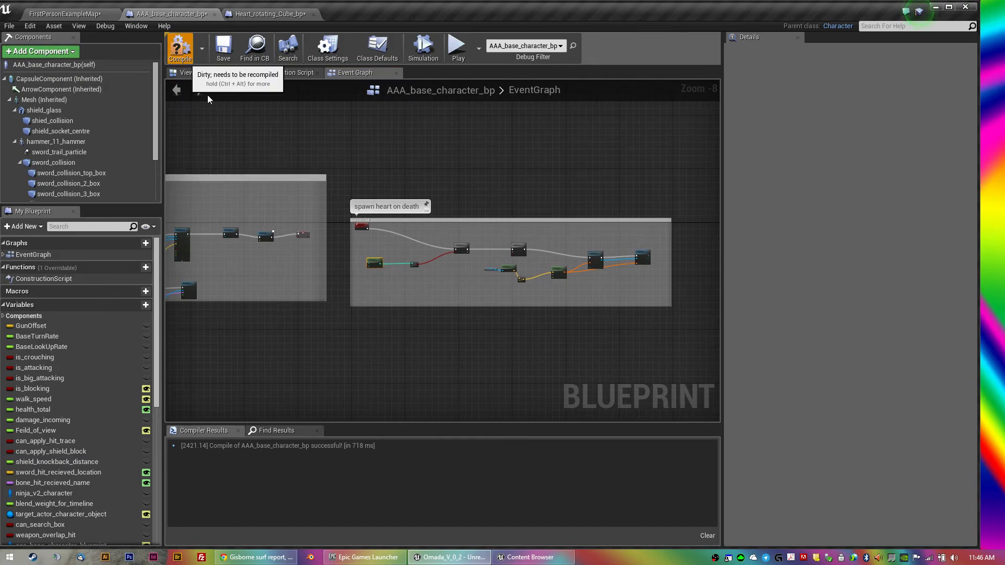
pyautogui.click(63, 14)
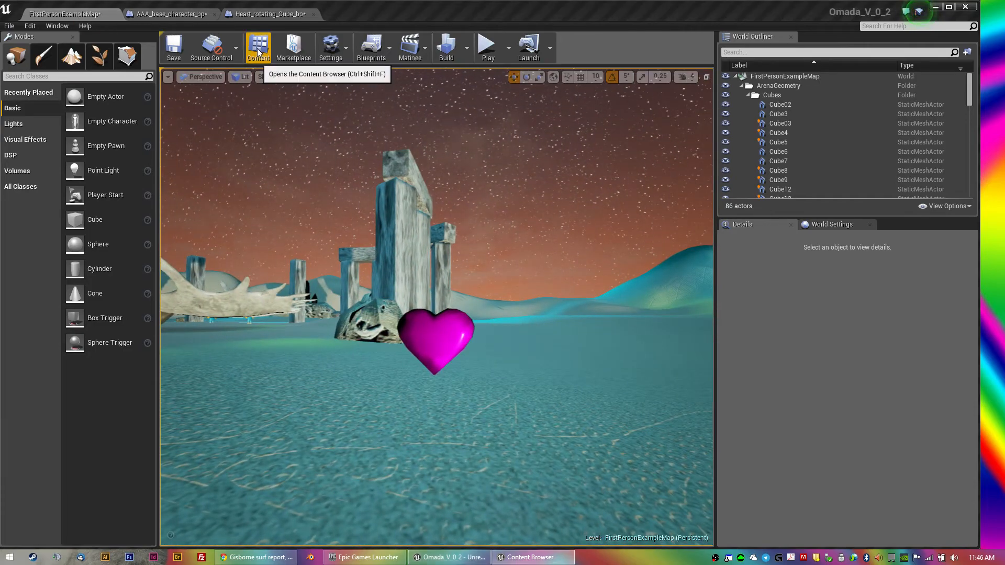
pyautogui.click(257, 45)
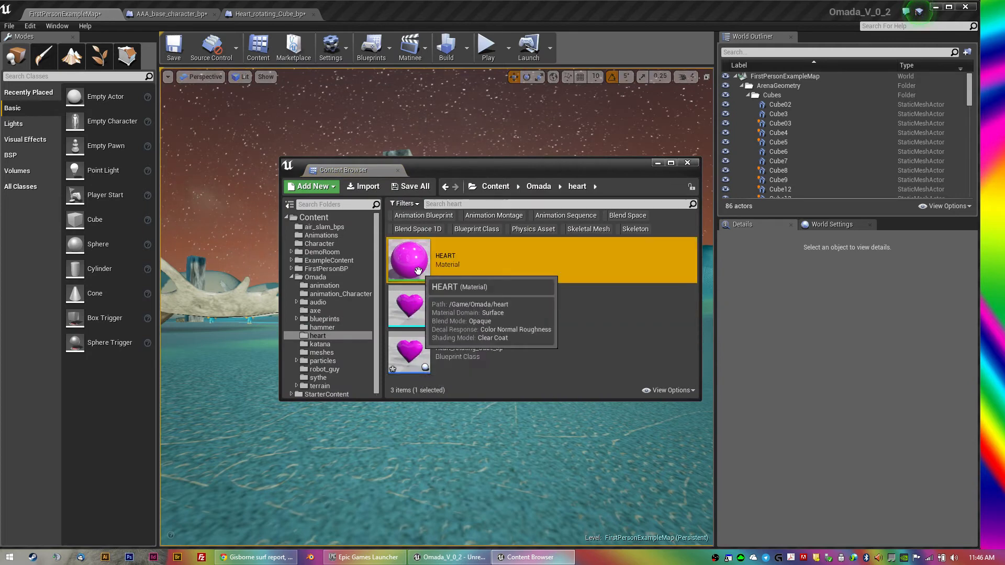
pyautogui.doubleClick(409, 259)
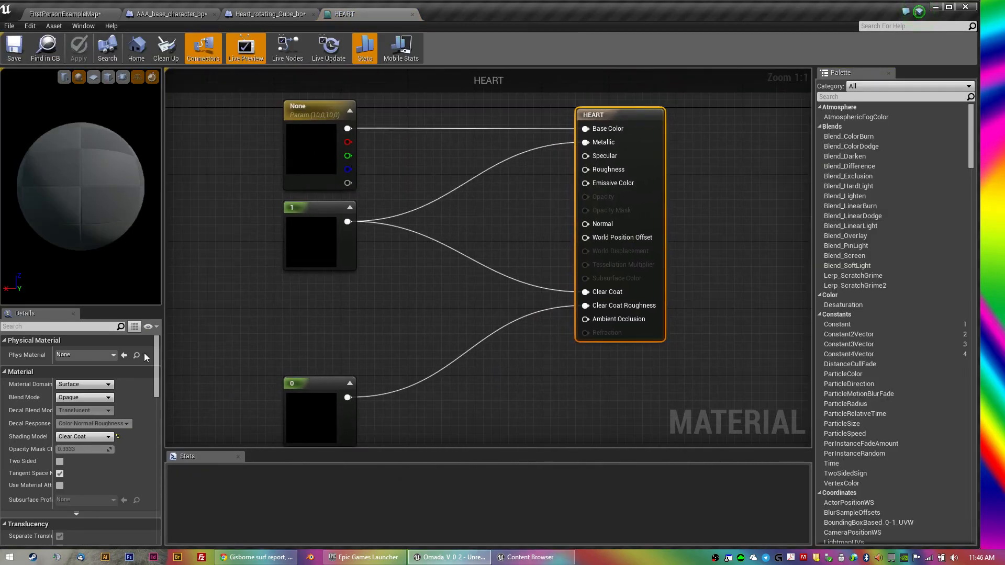
# Step: Review the Clear Coat Roughness constant, save the HEART material, and play-test the level
pyautogui.click(78, 48)
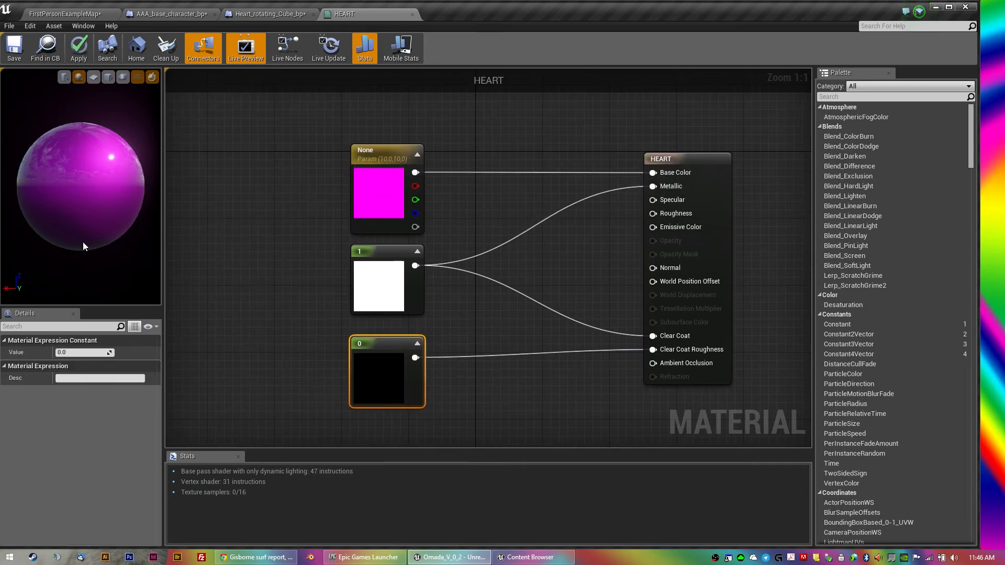
pyautogui.moveTo(62, 37)
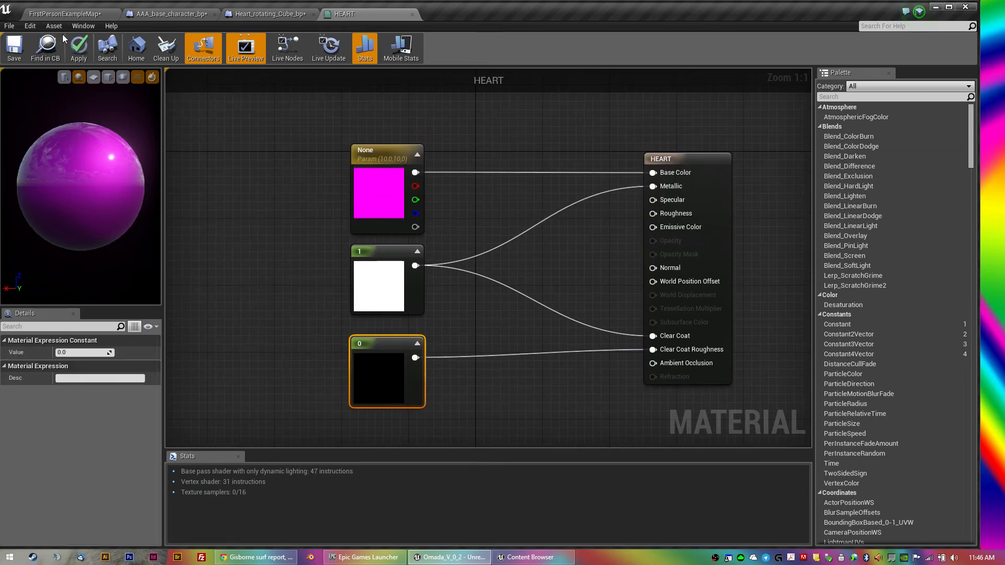
pyautogui.moveTo(14, 48)
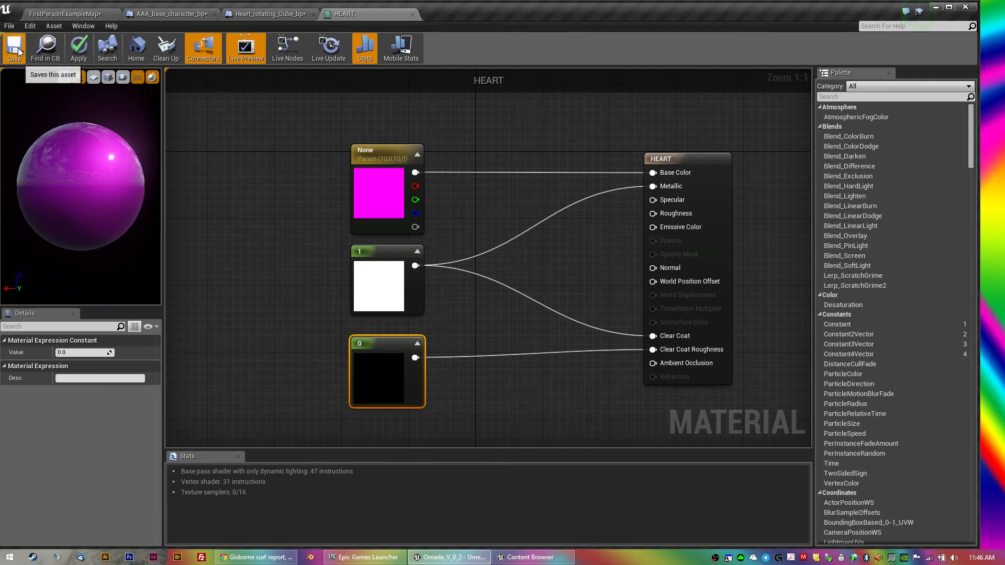
pyautogui.click(13, 48)
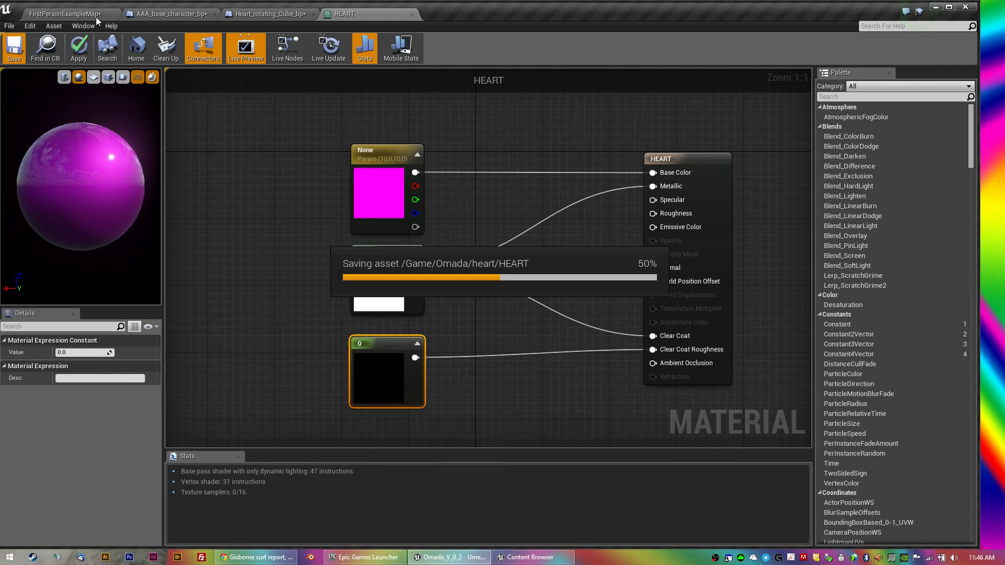
pyautogui.moveTo(97, 21)
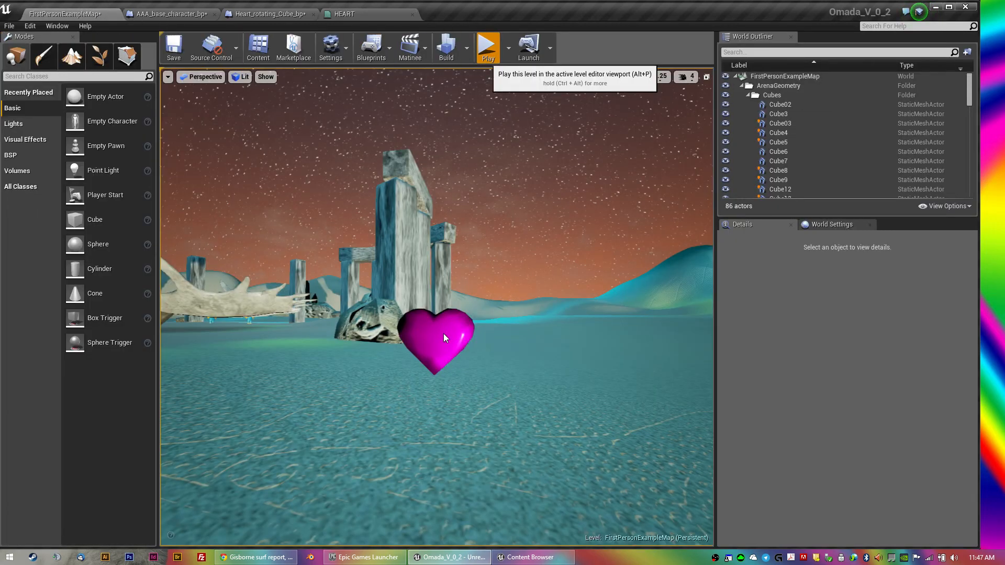
pyautogui.click(487, 48)
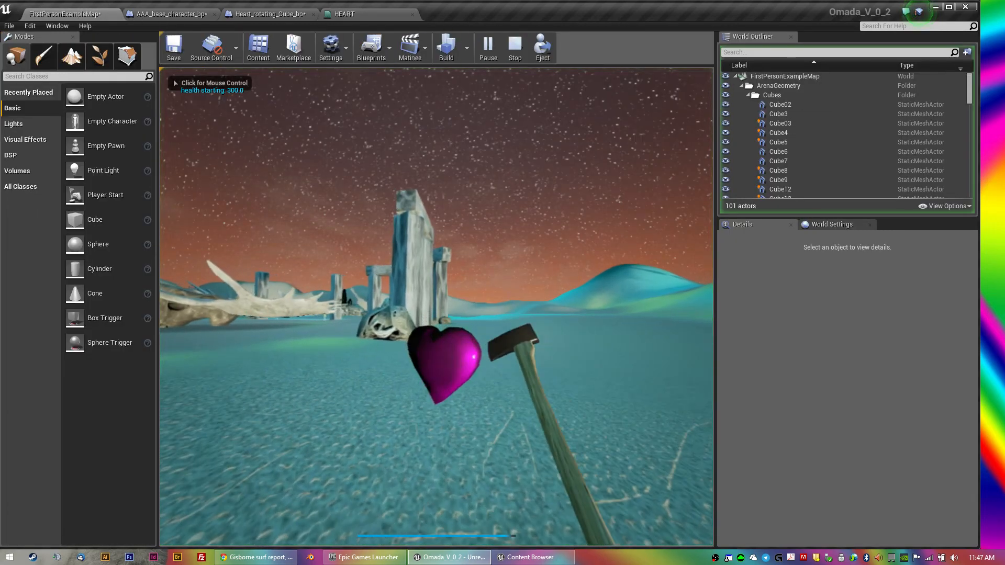